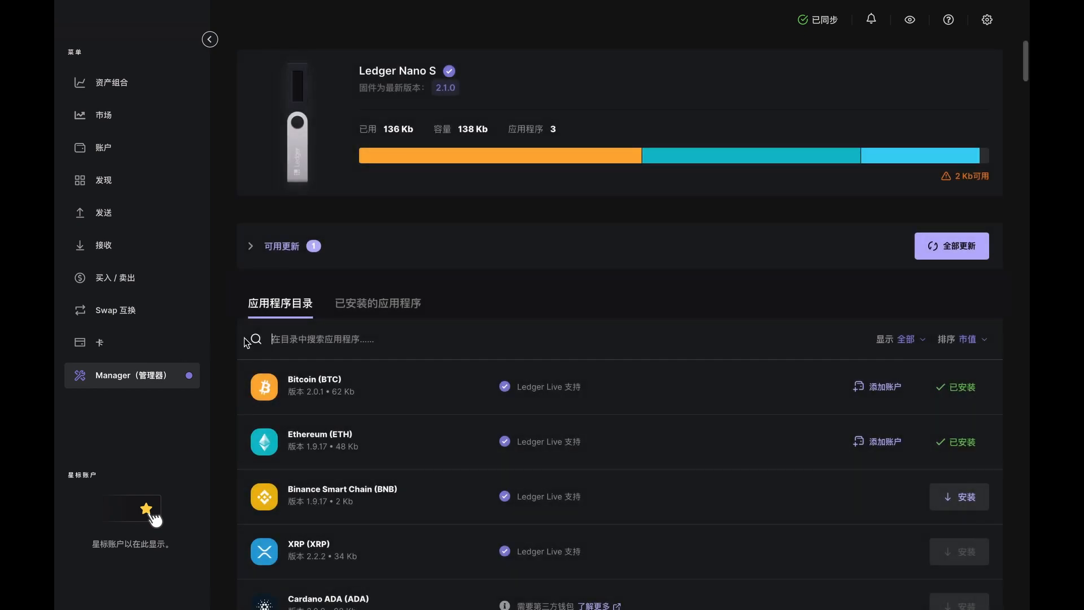
After browsing device apps, choose Bitcoin (BTC) from Bitcoin 1 under Sell for Coinify.
click(377, 304)
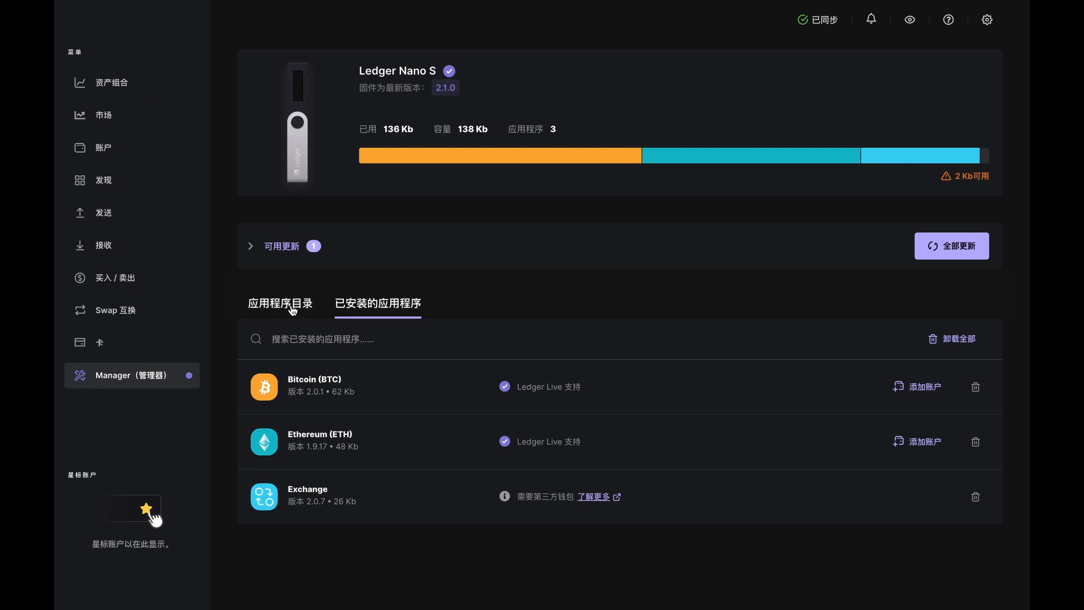
click(280, 302)
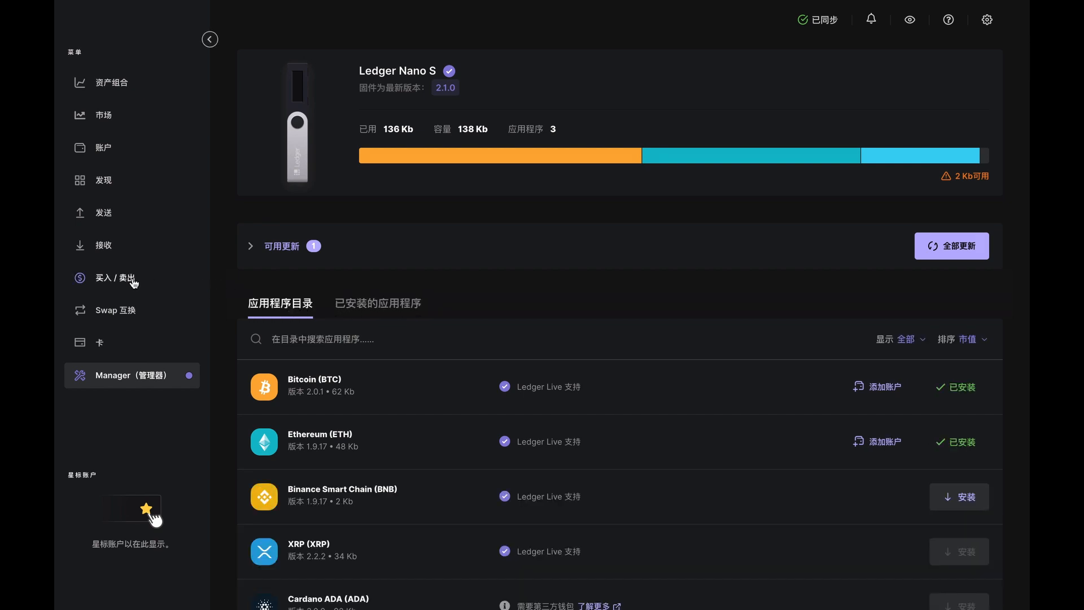
click(111, 277)
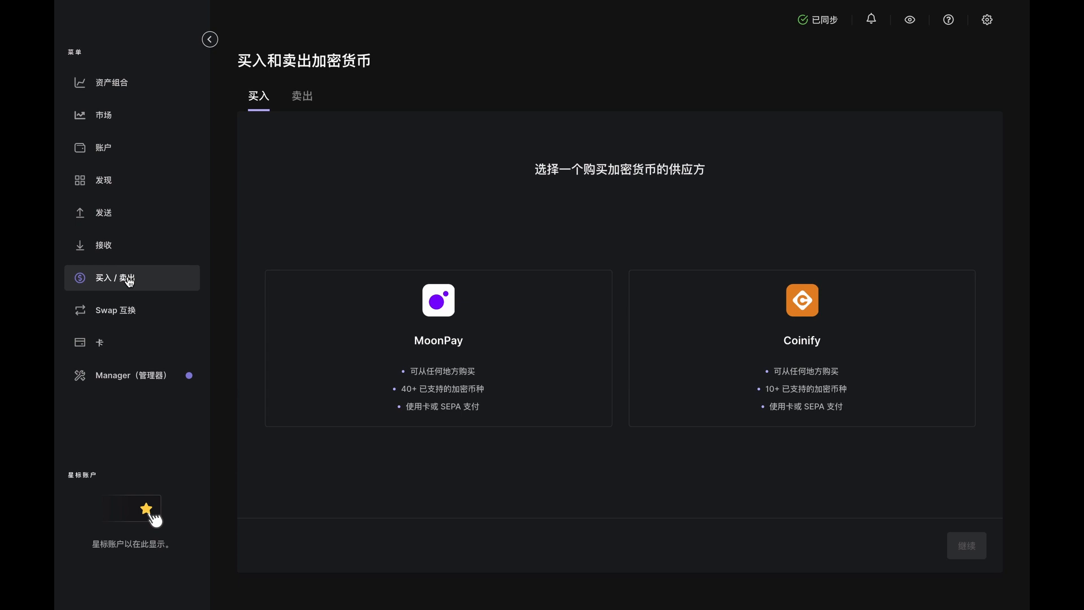
mouse_move(295, 109)
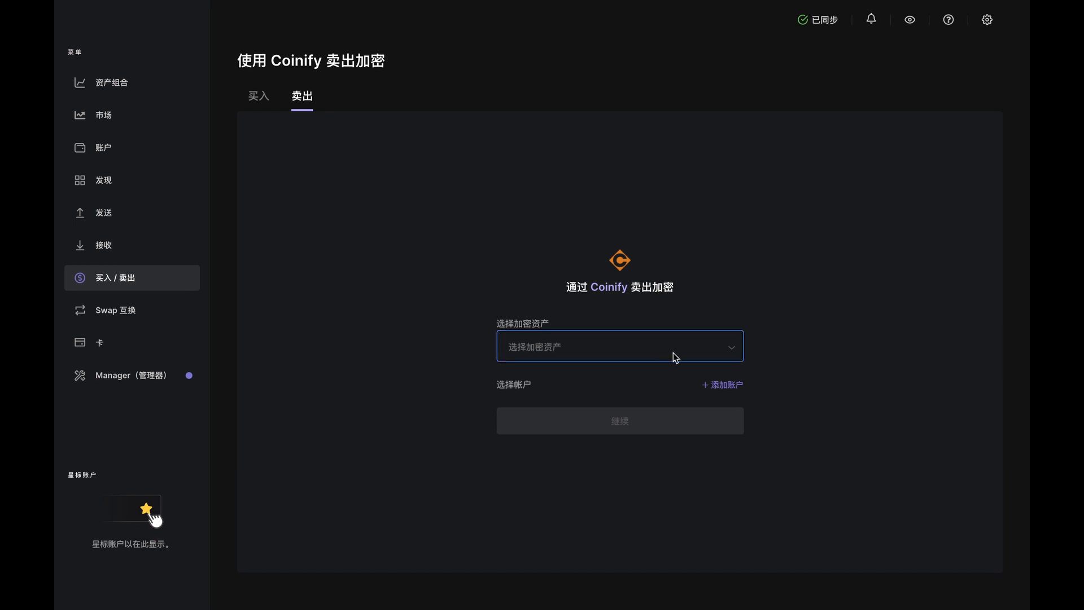
click(619, 345)
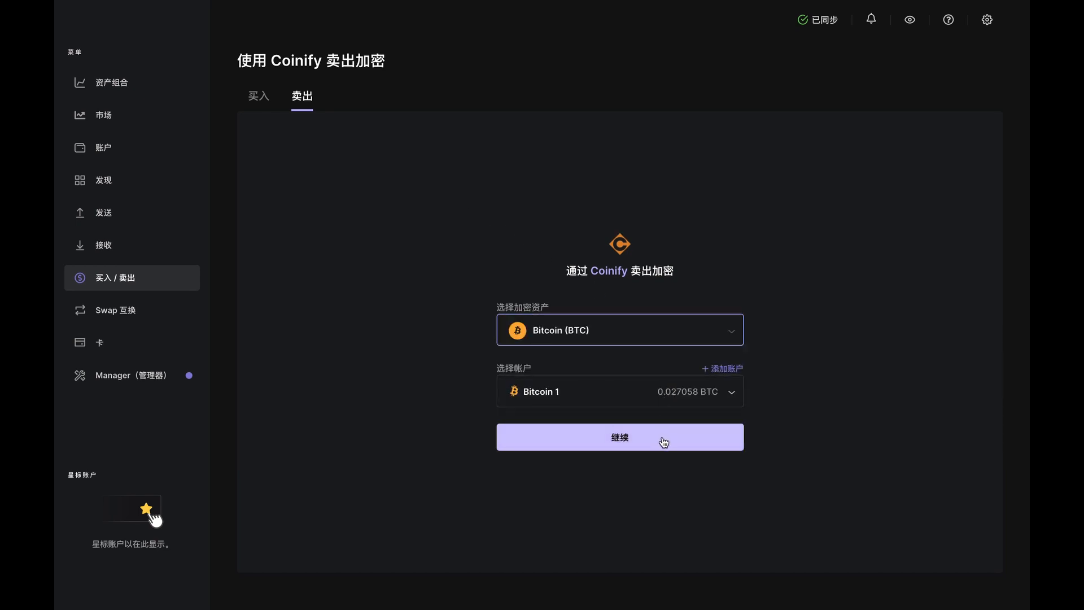
click(618, 436)
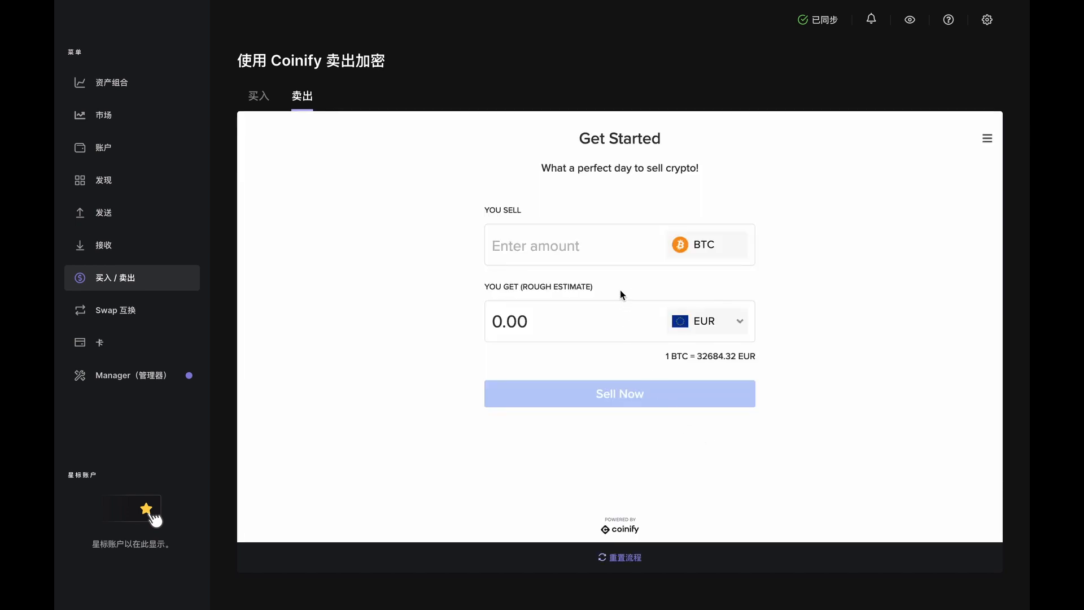
Enter 0.0075 BTC (about 245.13 EUR) as the sell amount and submit with Sell Now.
click(567, 246)
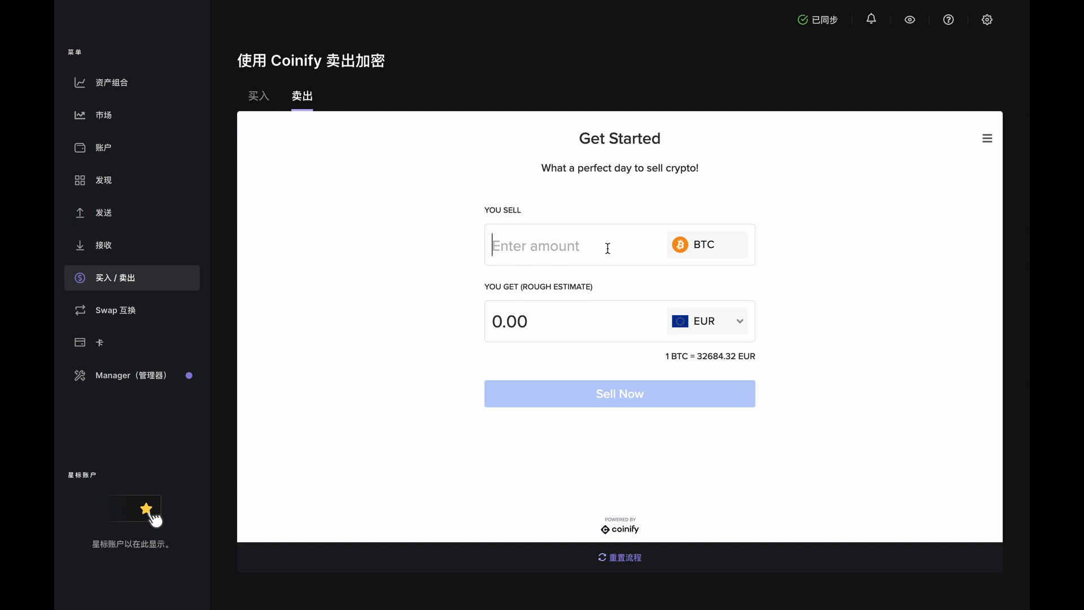
text(0.0)
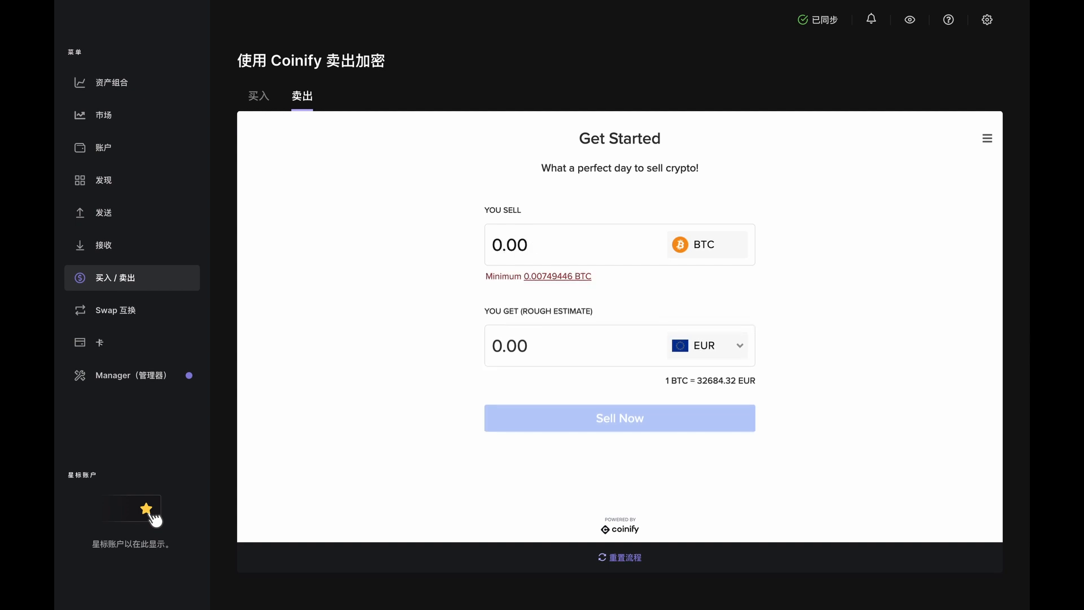
text(0.0075)
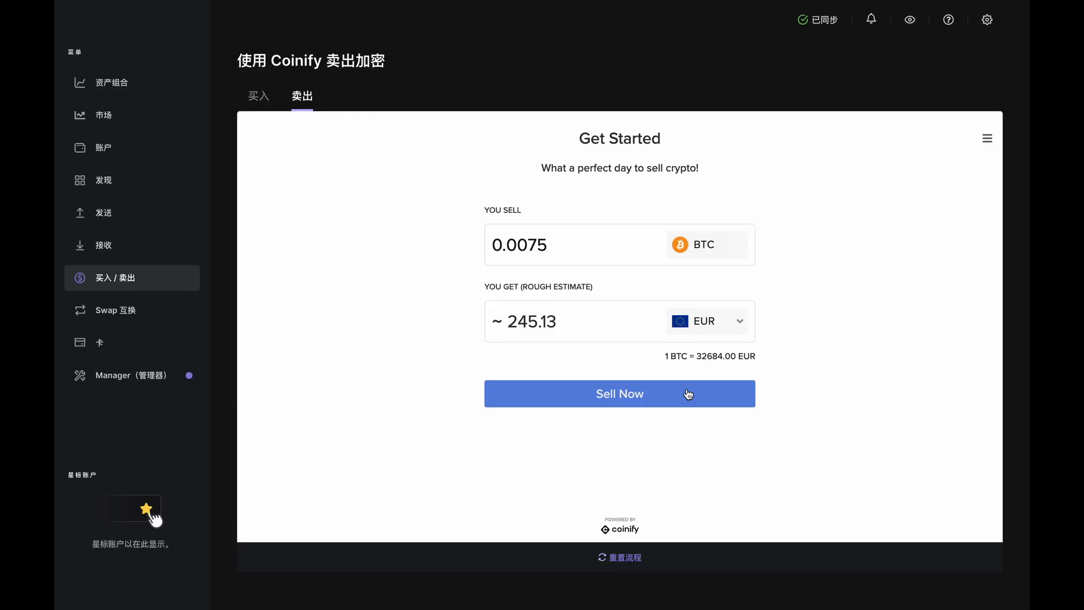
click(619, 393)
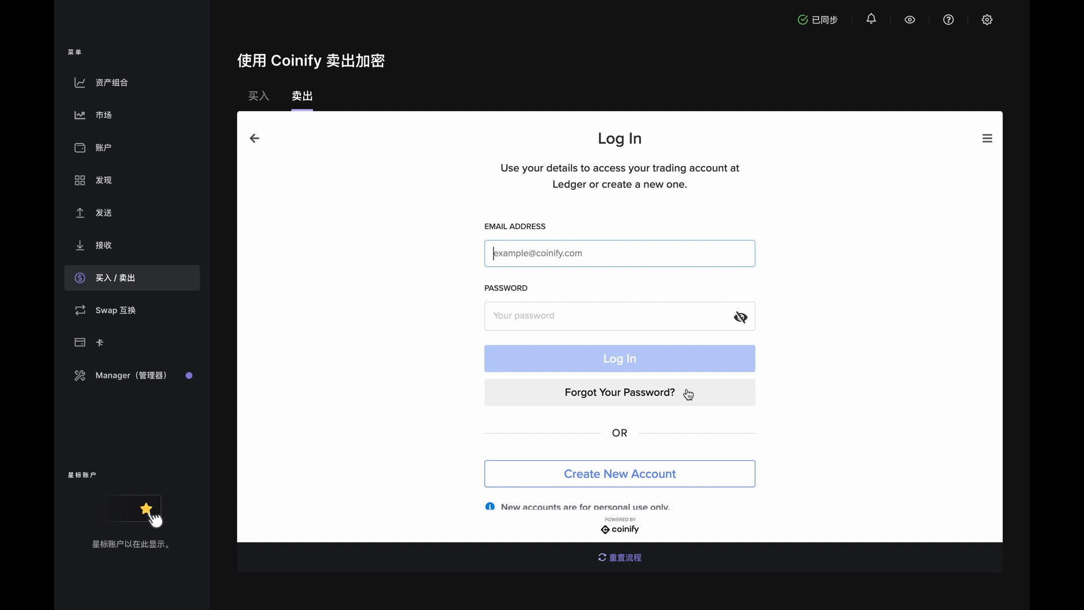
text(exa)
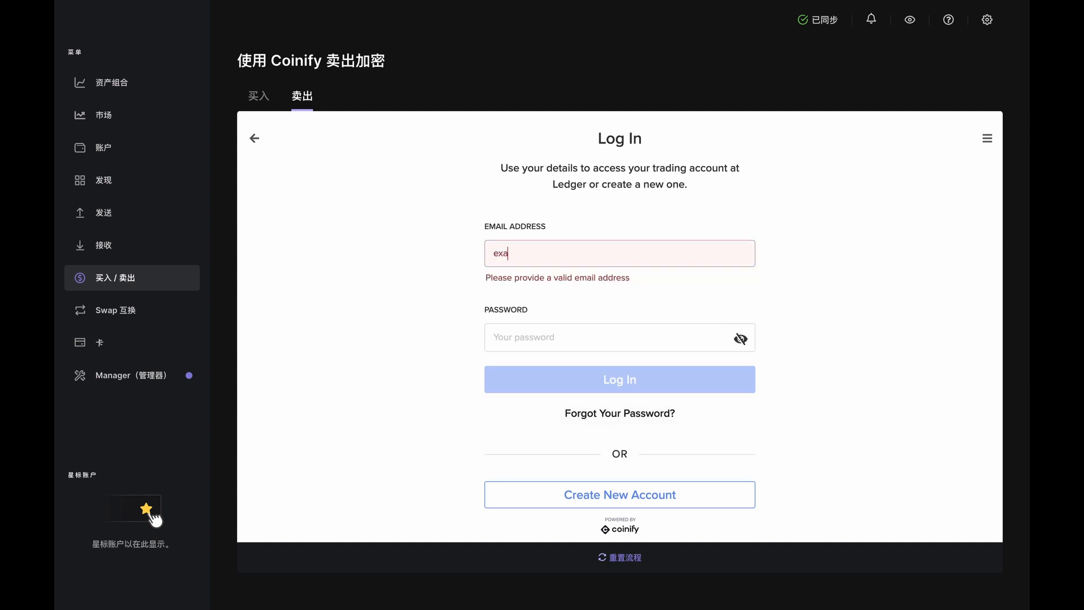
text(mple@exa)
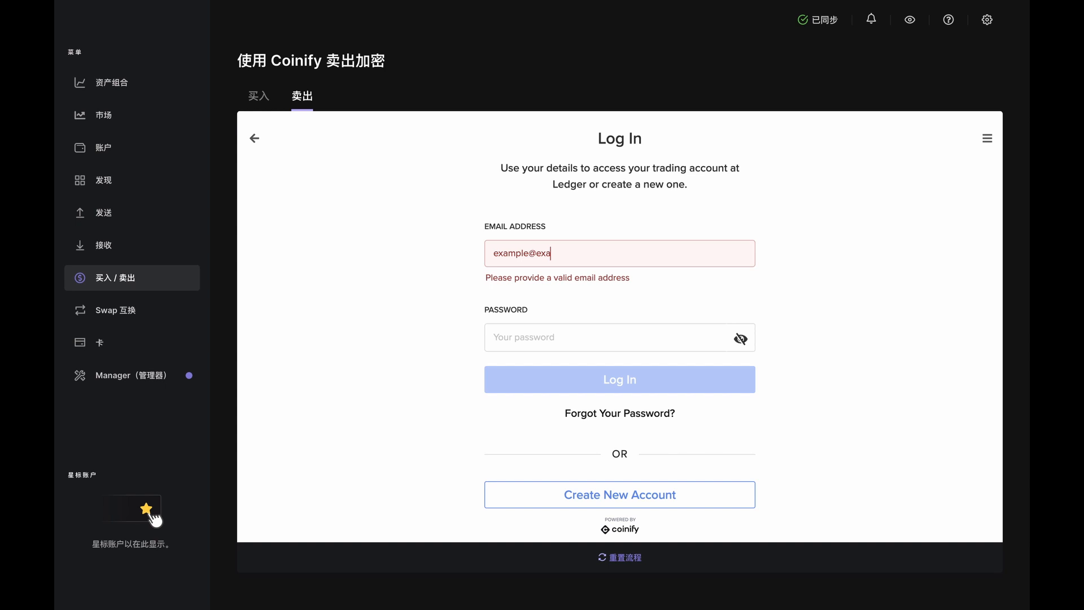
text(mple.com)
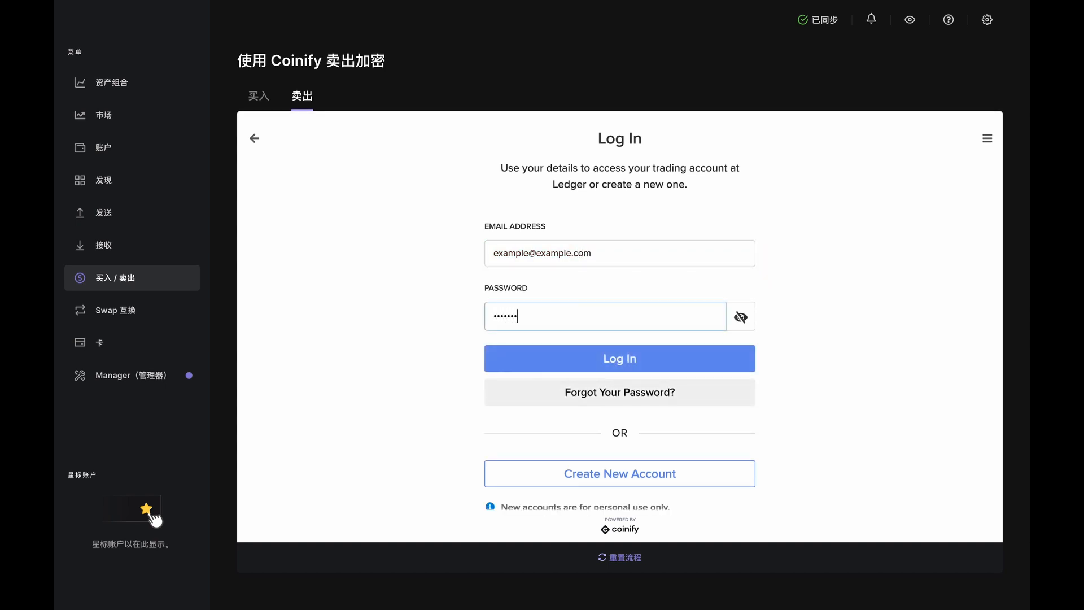
click(619, 358)
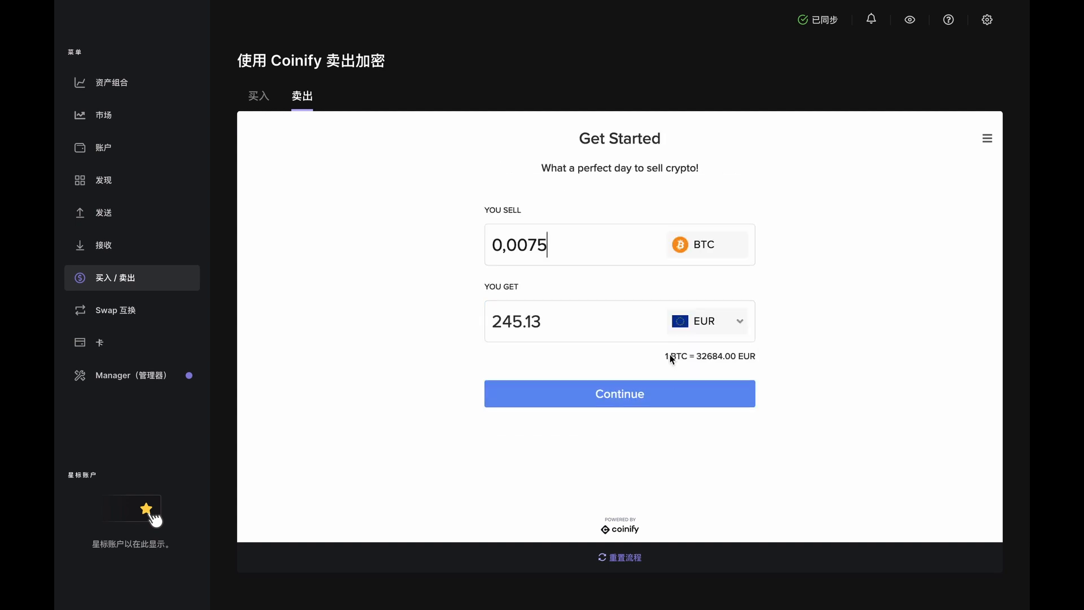
Continue the 0.0075 BTC sale at 243.80 EUR to the payout bank account screen.
click(619, 394)
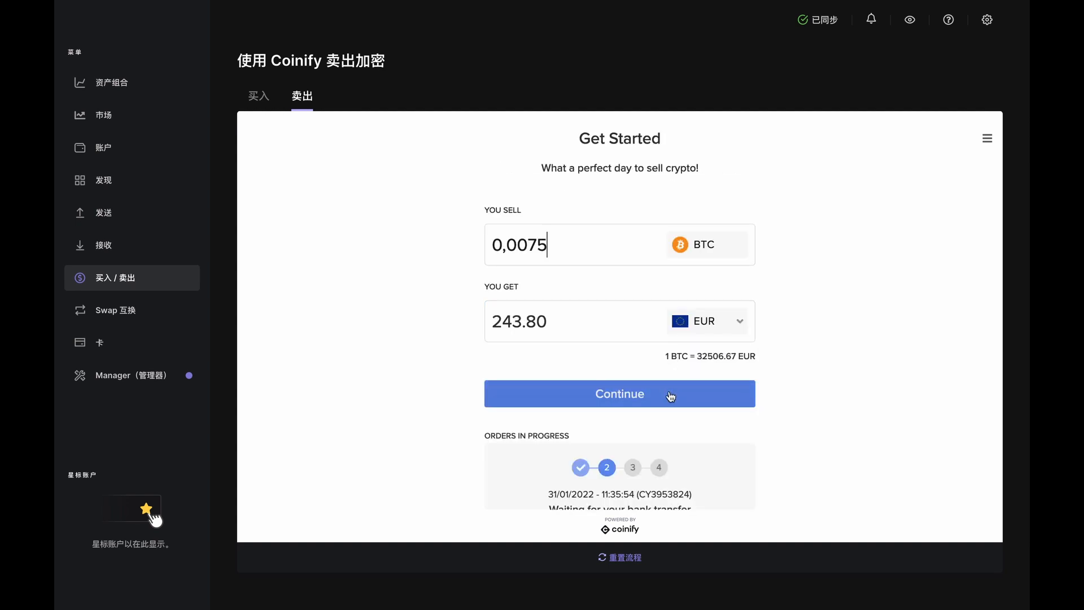
click(619, 393)
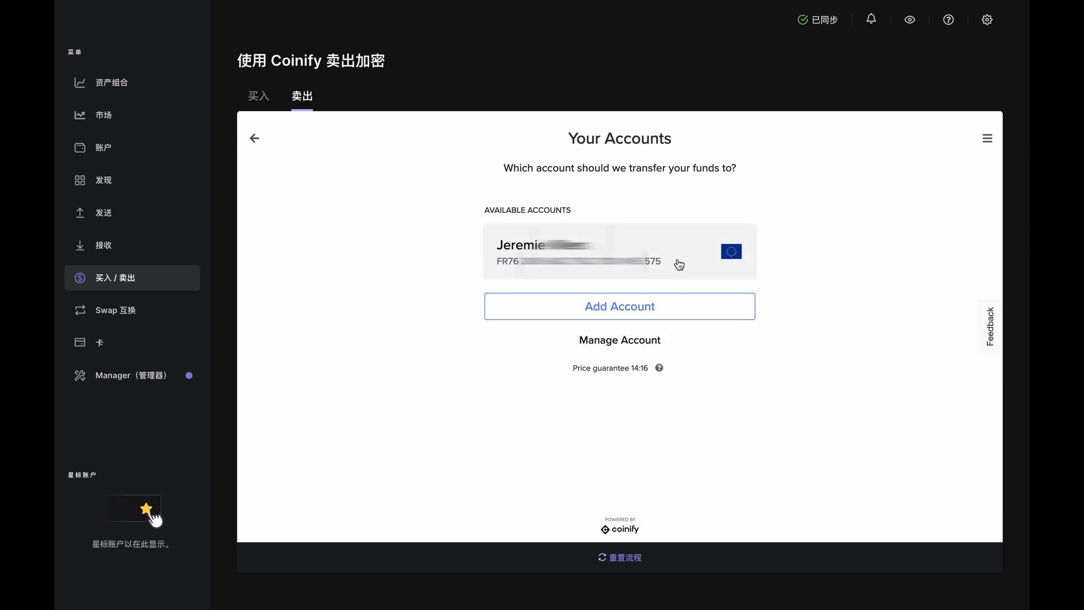
Pick the saved bank account, accept Coinify's terms, and confirm the 238.81 EUR order.
click(619, 251)
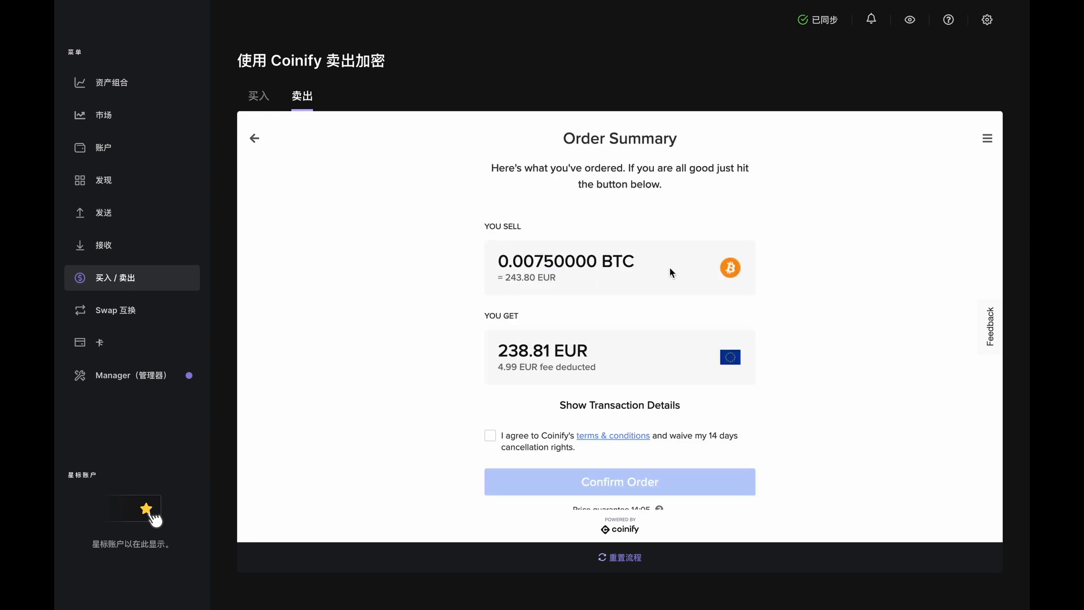
click(490, 435)
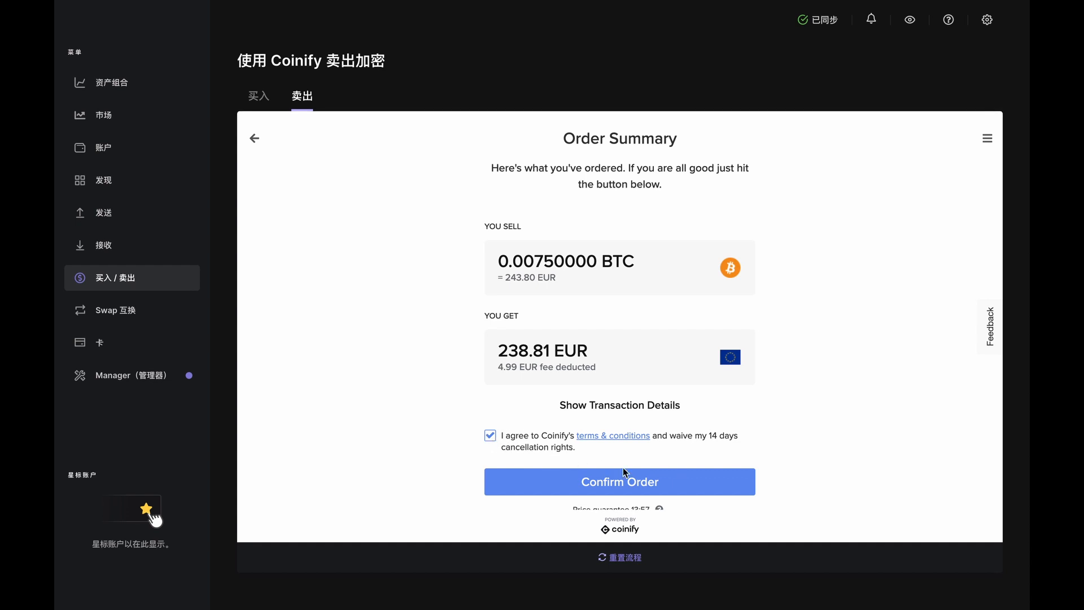
mouse_move(680, 487)
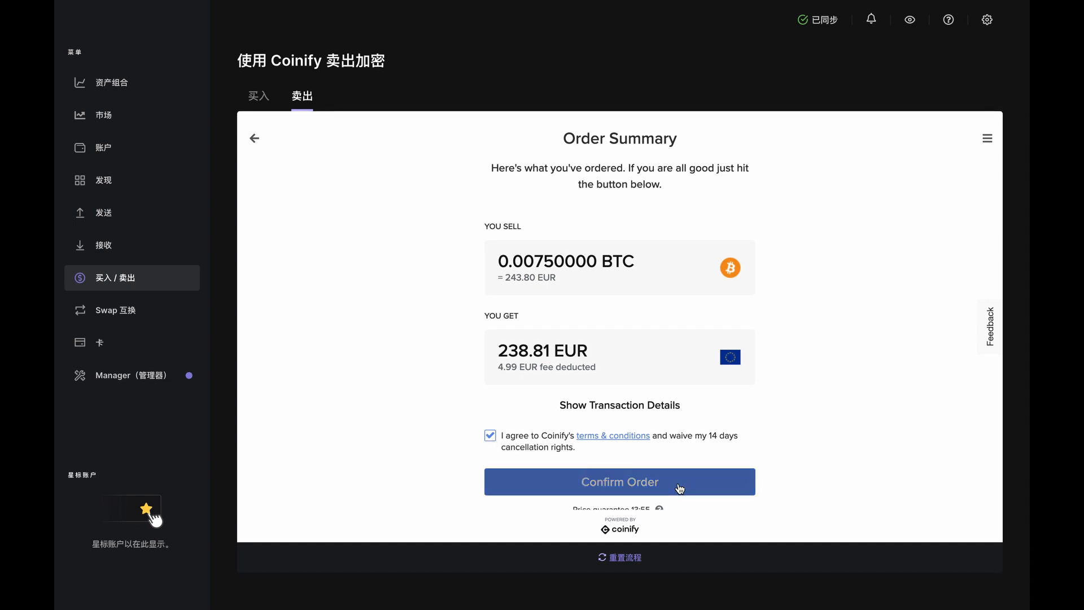
click(619, 482)
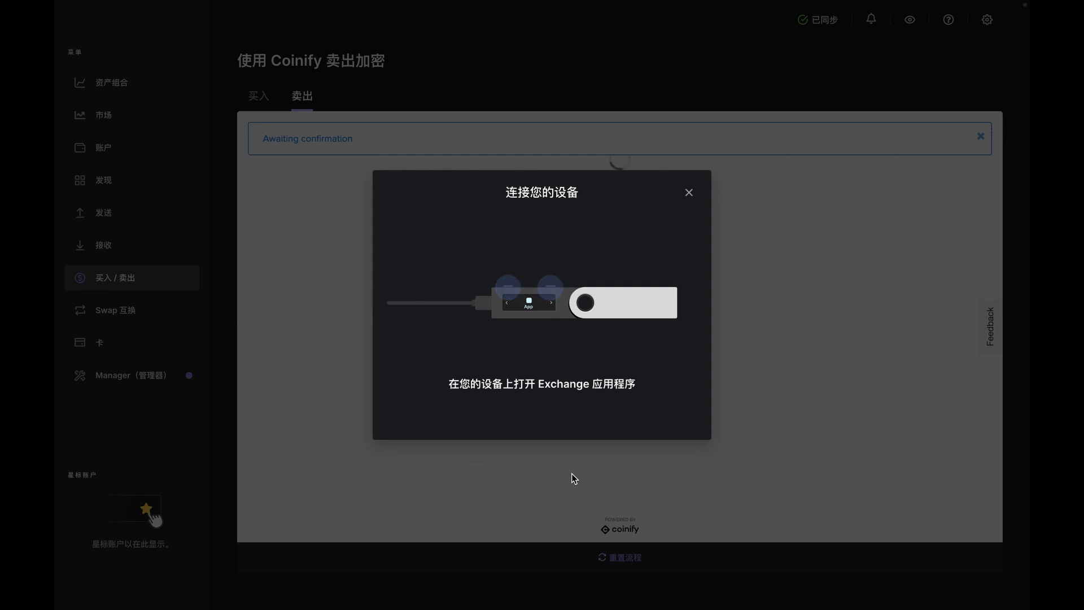